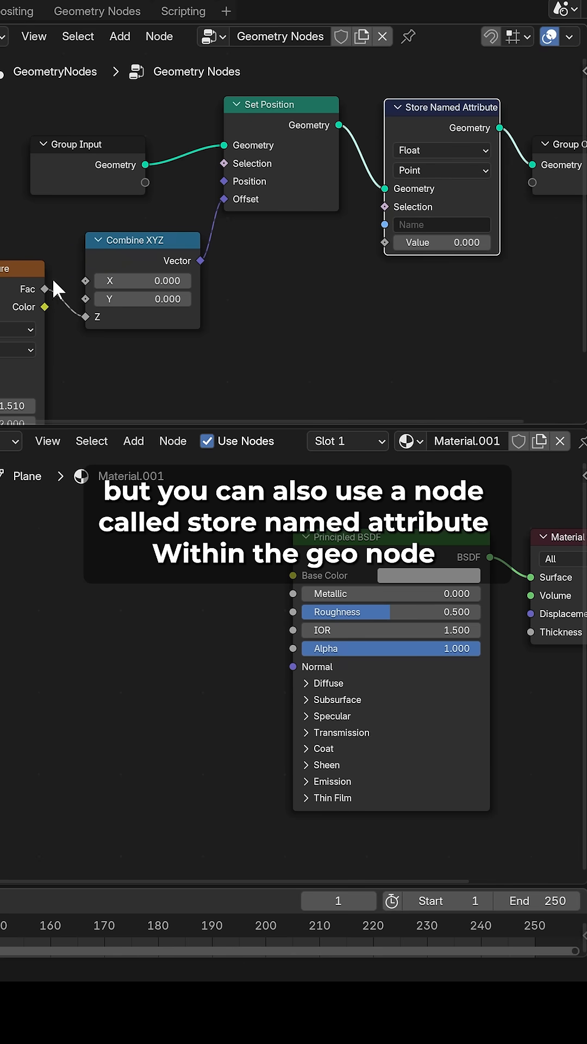
- Name the Store Named Attribute node's attribute 'Texture' to hold the Fac output
click(442, 224)
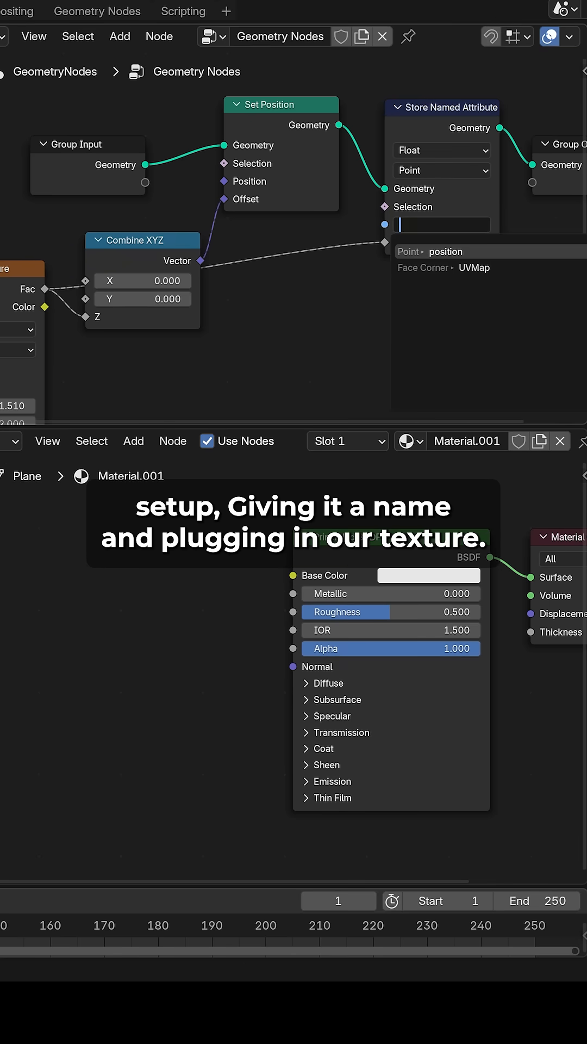
text(Texture)
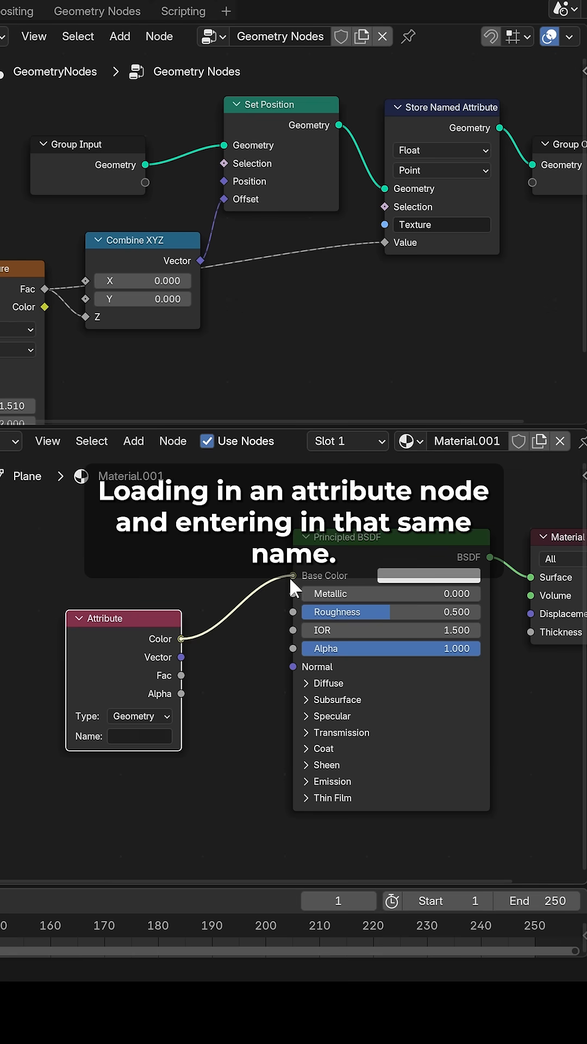
- Set the shader Attribute node's name to 'Texture' so it drives the Base Color
text(Texture)
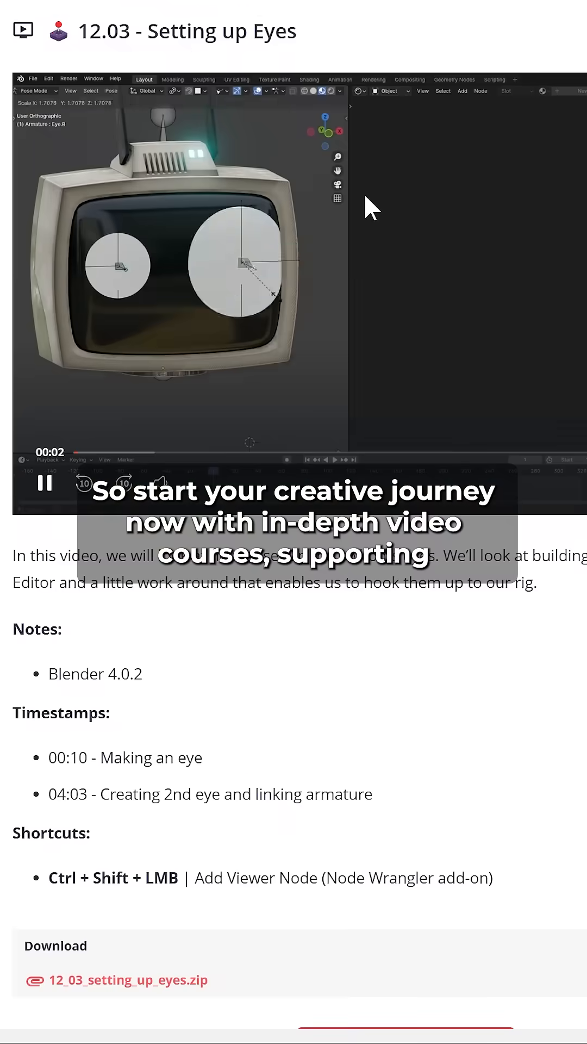
scroll(down, 3)
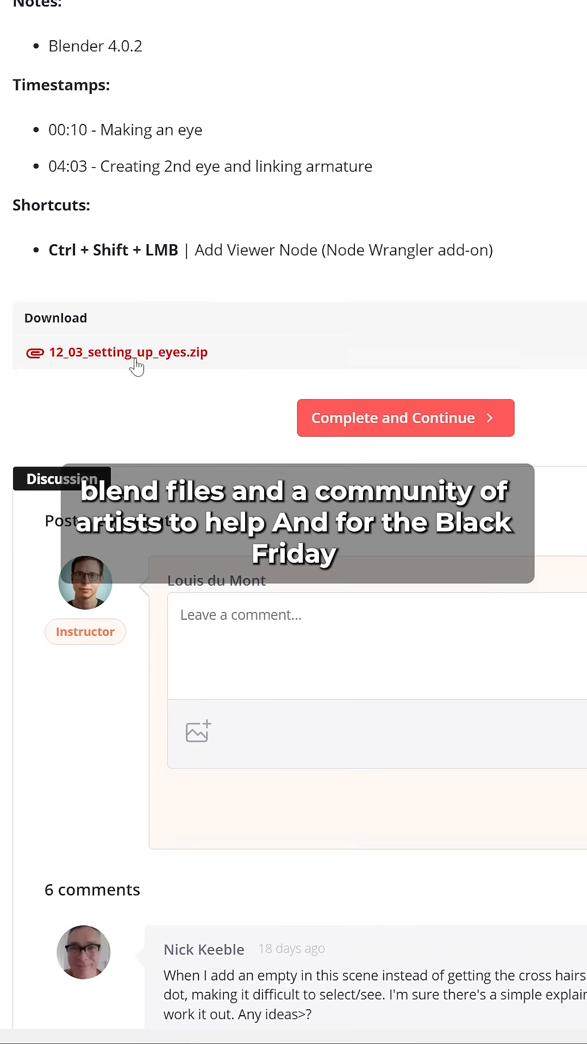